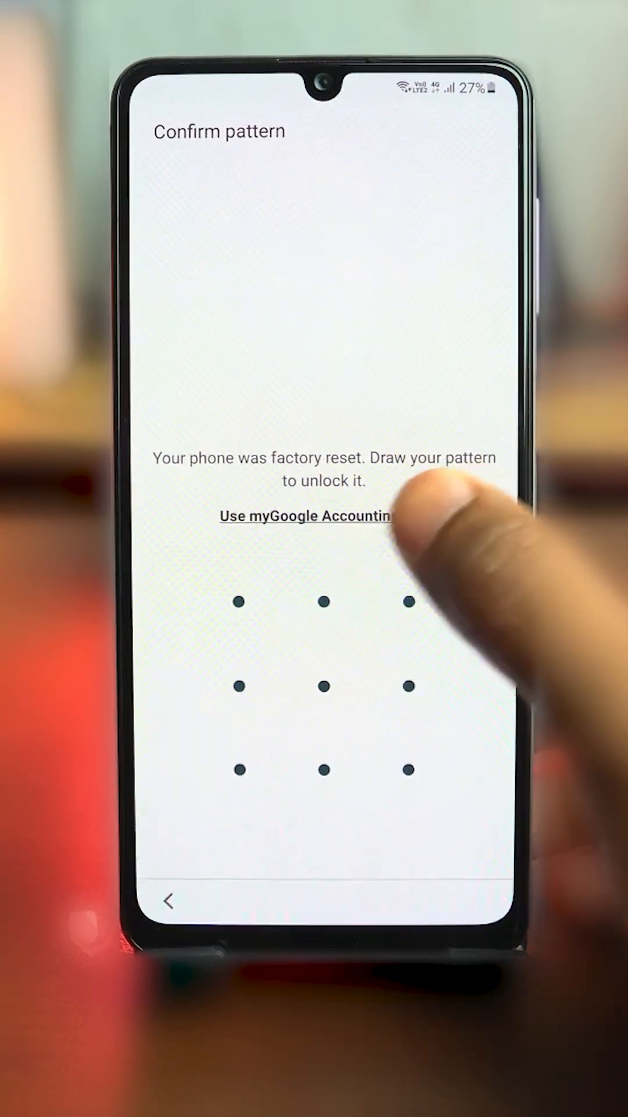
- Go to bit.ly/frp325g in the address bar, landing on the Progeeks Galaxy A32 FRP bypass guide
left_click(305, 517)
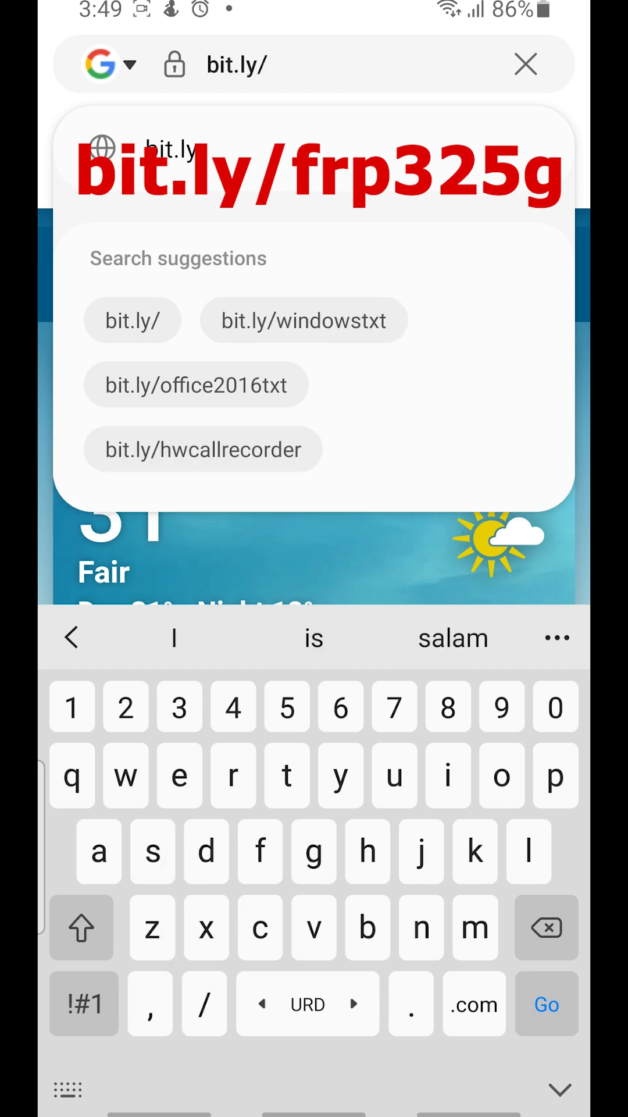
type("frp32")
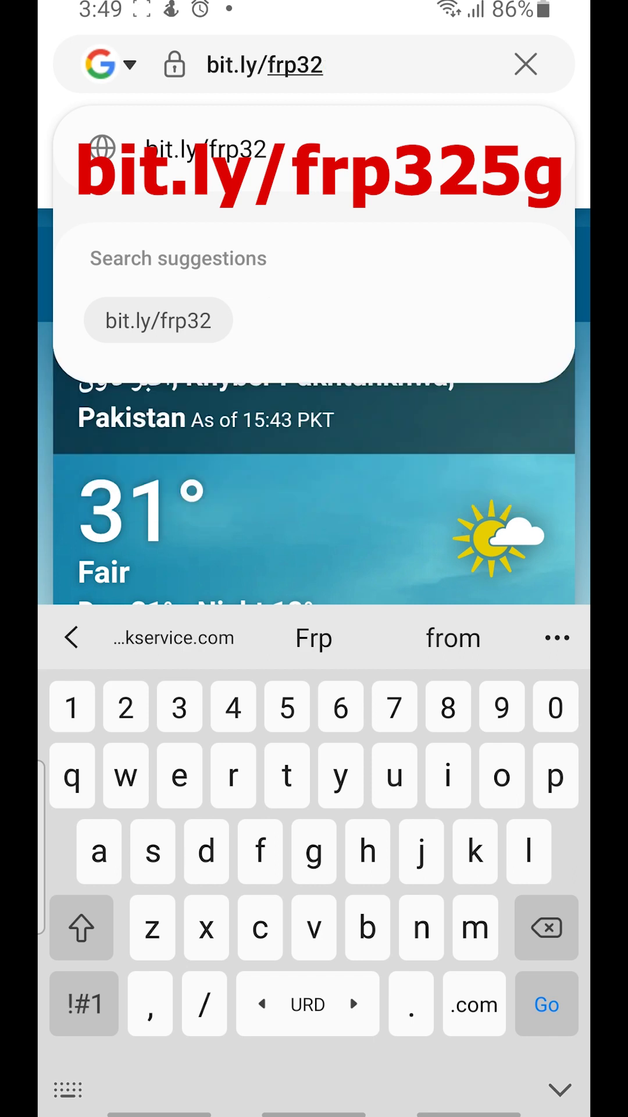
type("5")
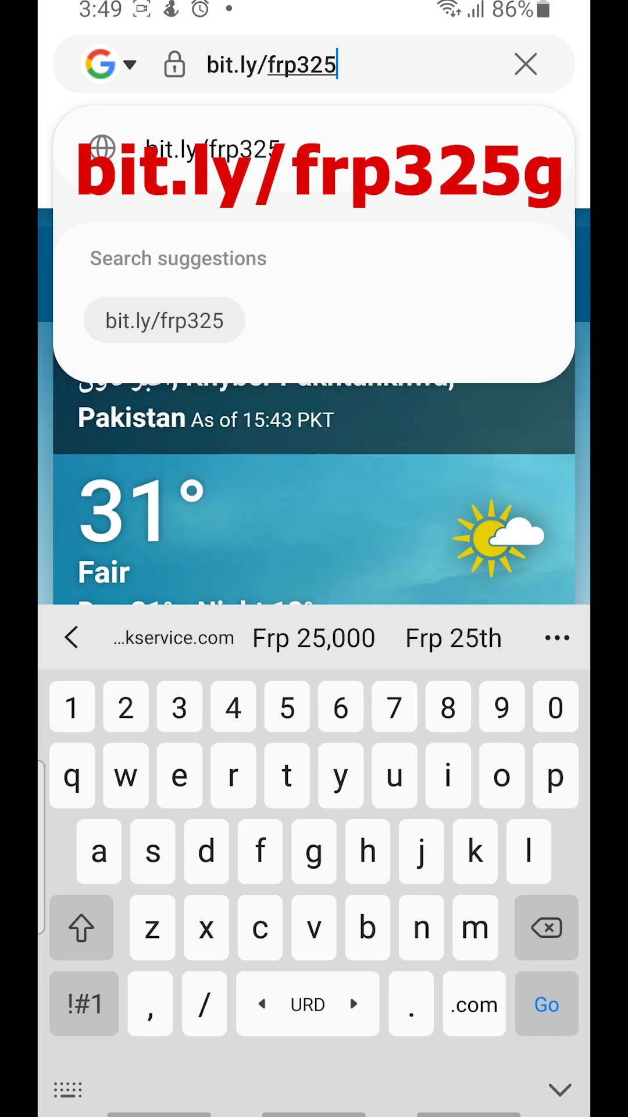
type("g")
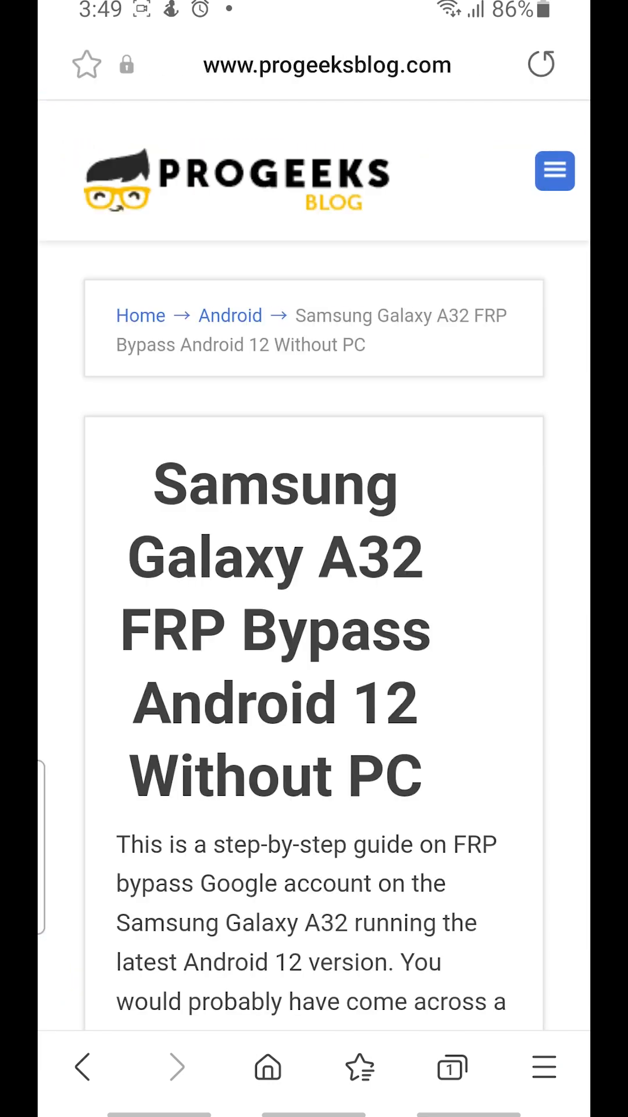
- Scroll the Progeeks article down to its final 'Proceed to setup your phone' step
scroll("down", 3)
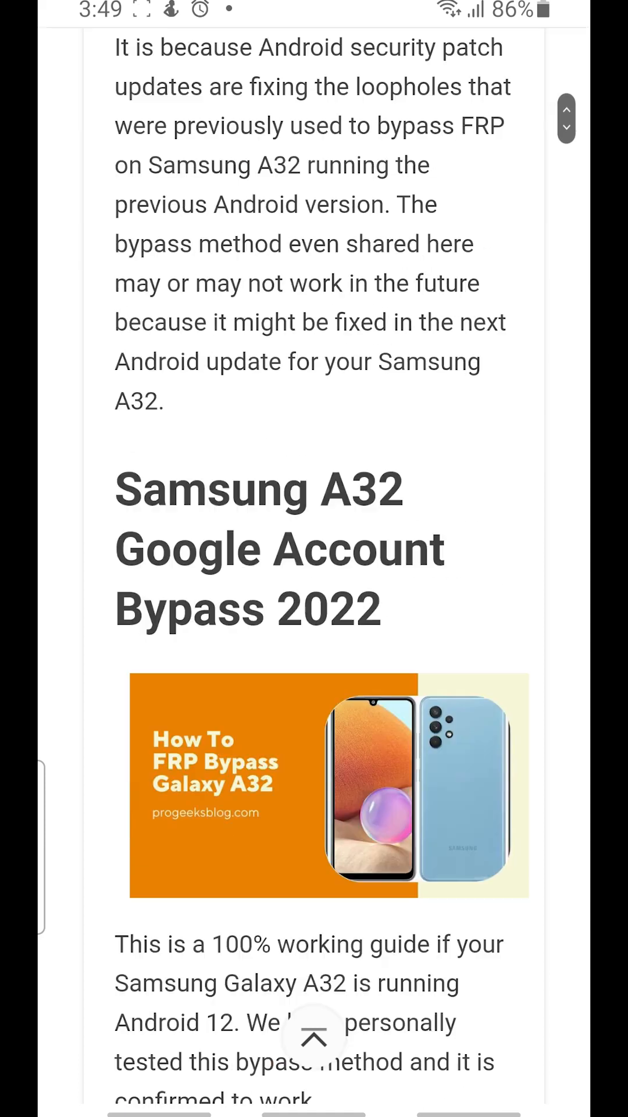
scroll("down", 3)
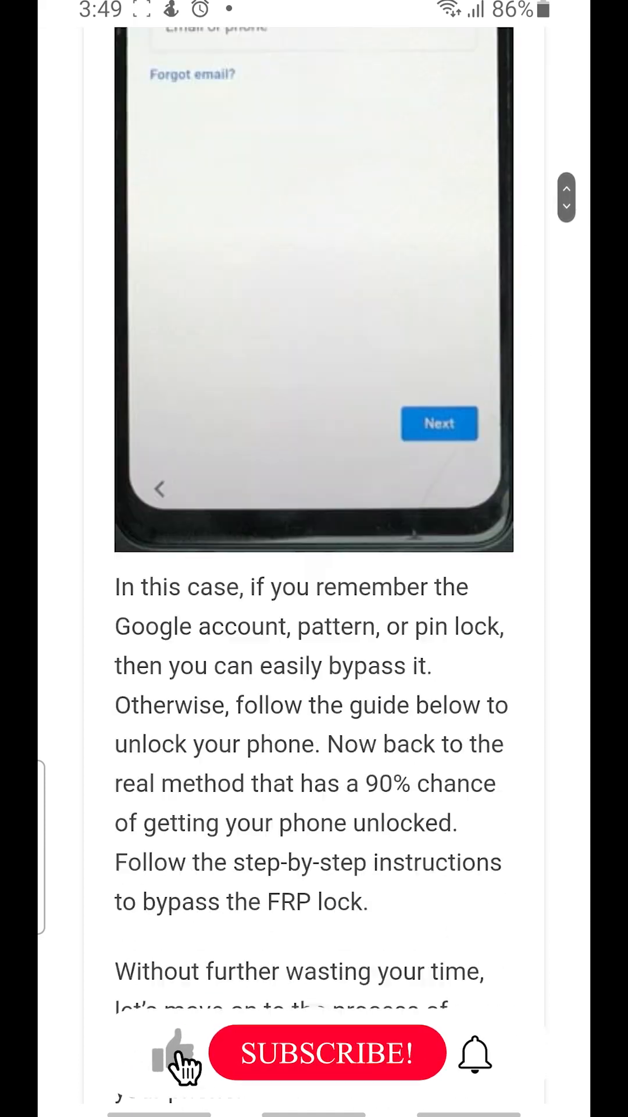
scroll("down", 3)
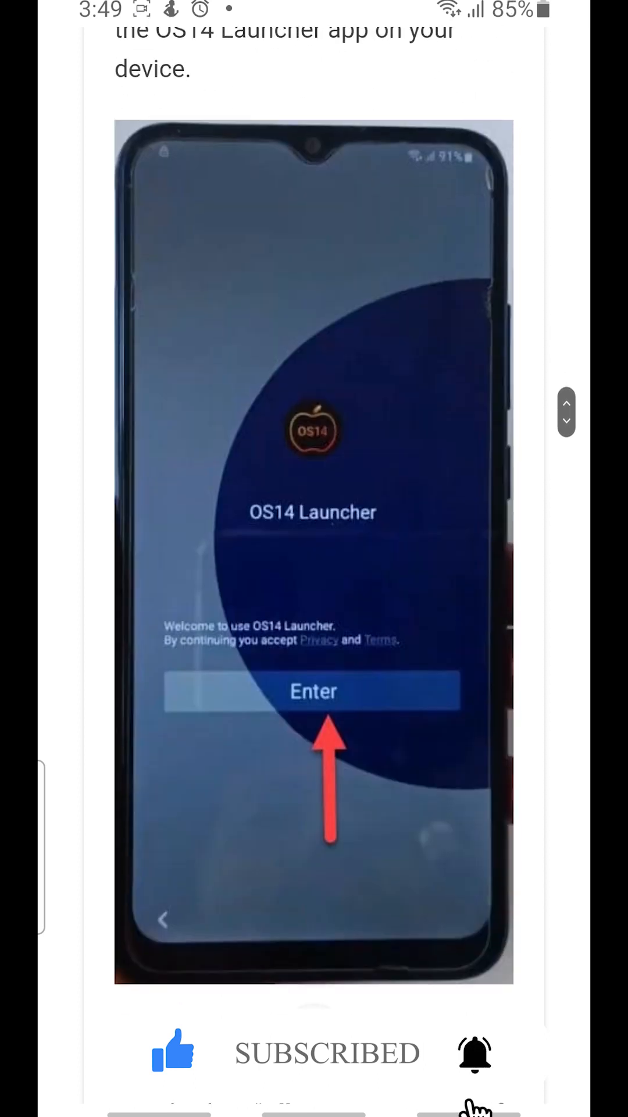
scroll("down", 3)
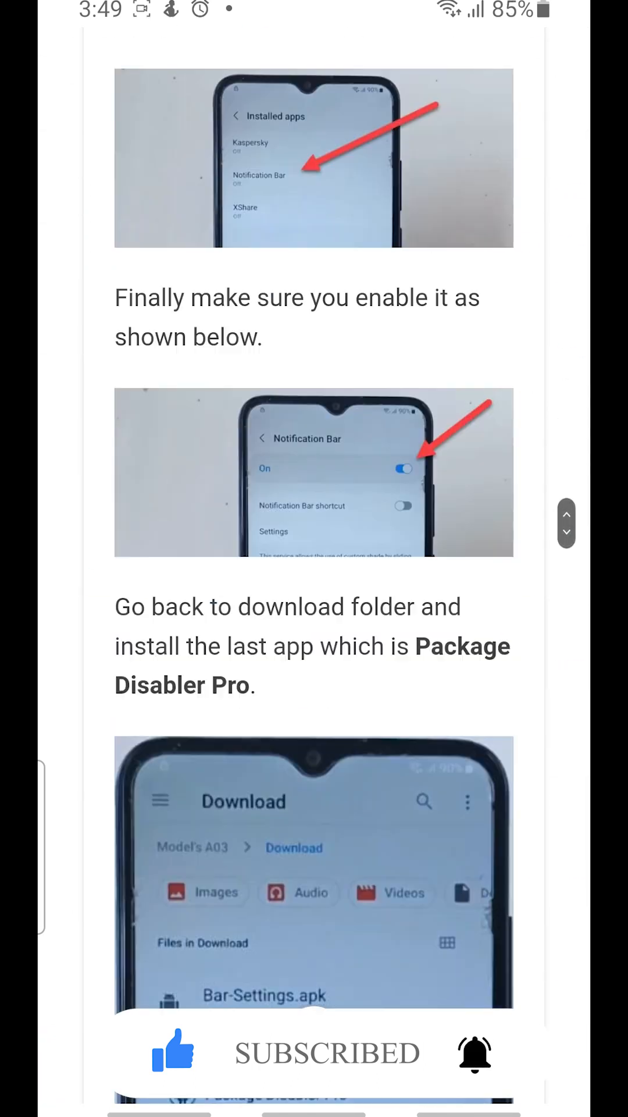
scroll("down", 3)
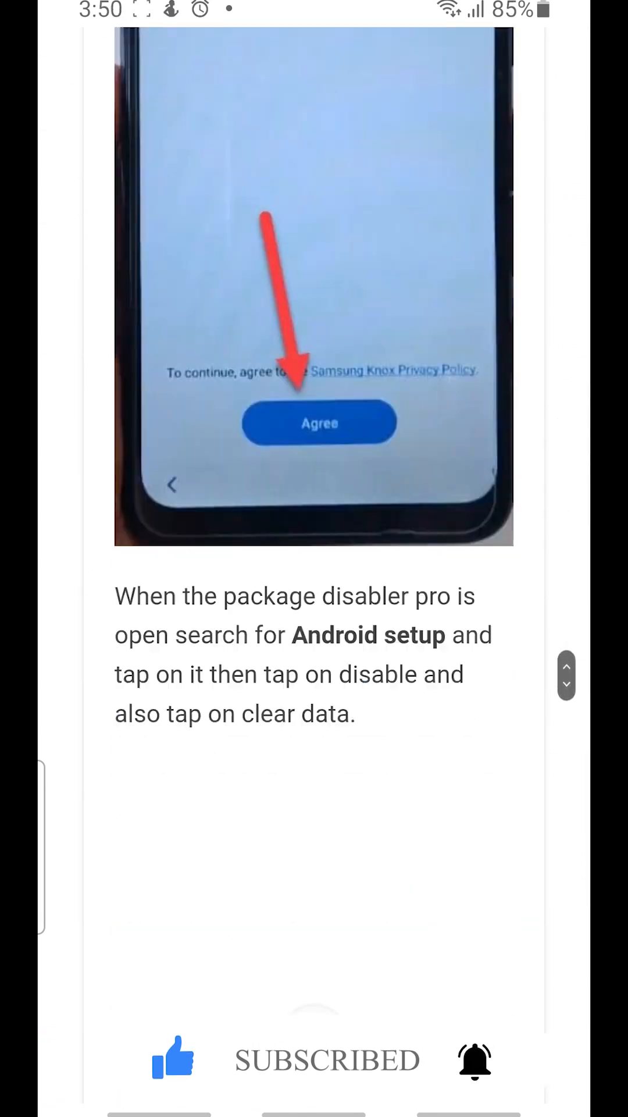
scroll("down", 3)
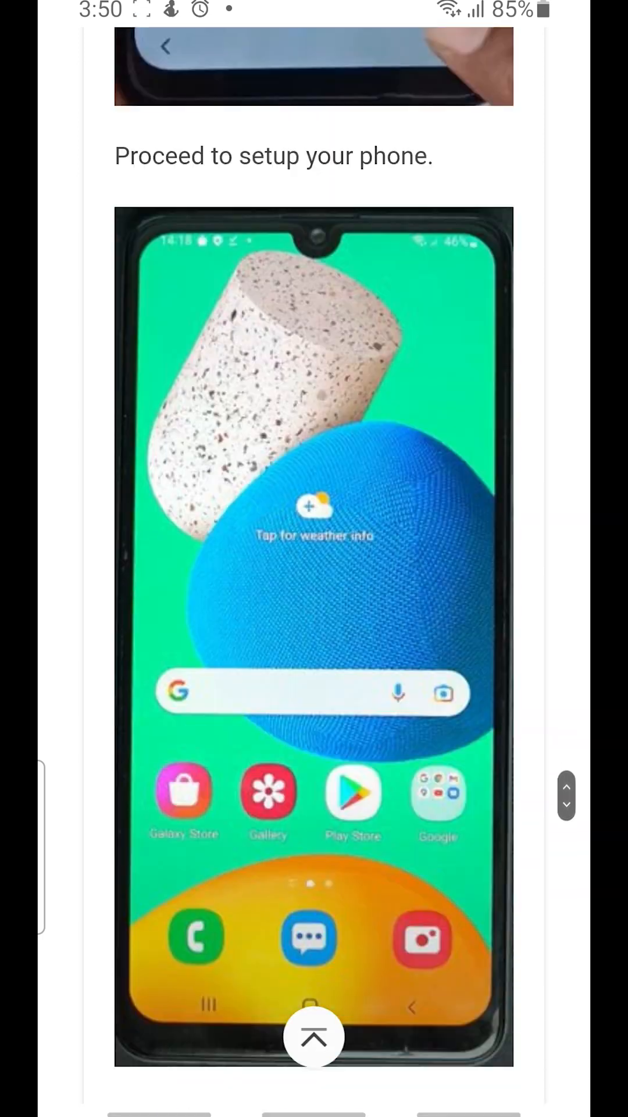